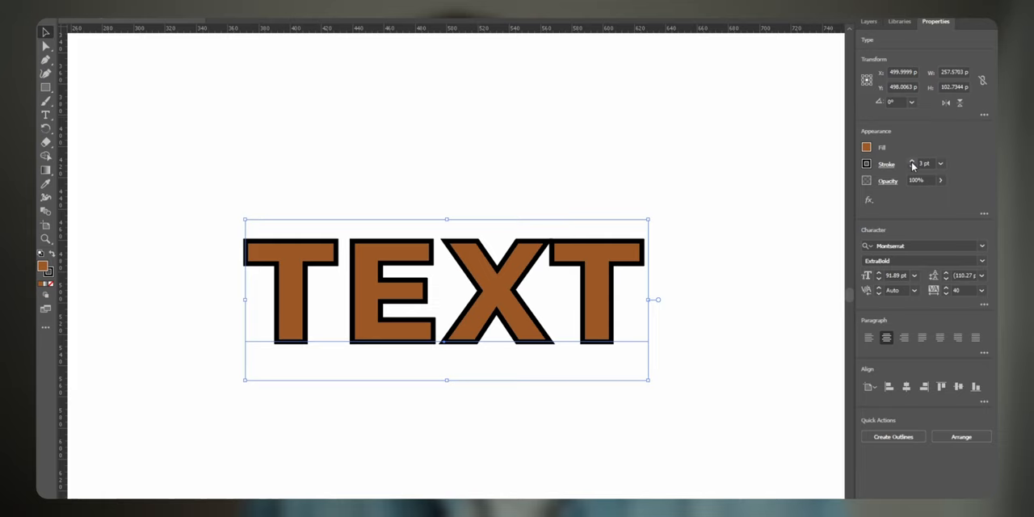
Switch from the Illustrator TEXT example to the Thumbnail.psd water photo in Photoshop.
click(911, 166)
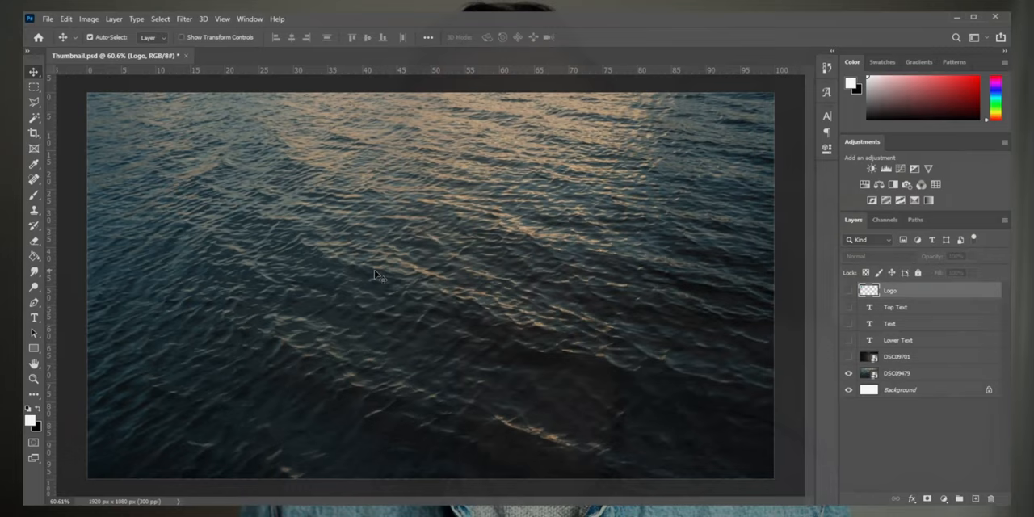
Add white Montserrat ExtraBold 'OUTLINE TEXT' and position it centrally over the water.
text(OUTLINE TEXT)
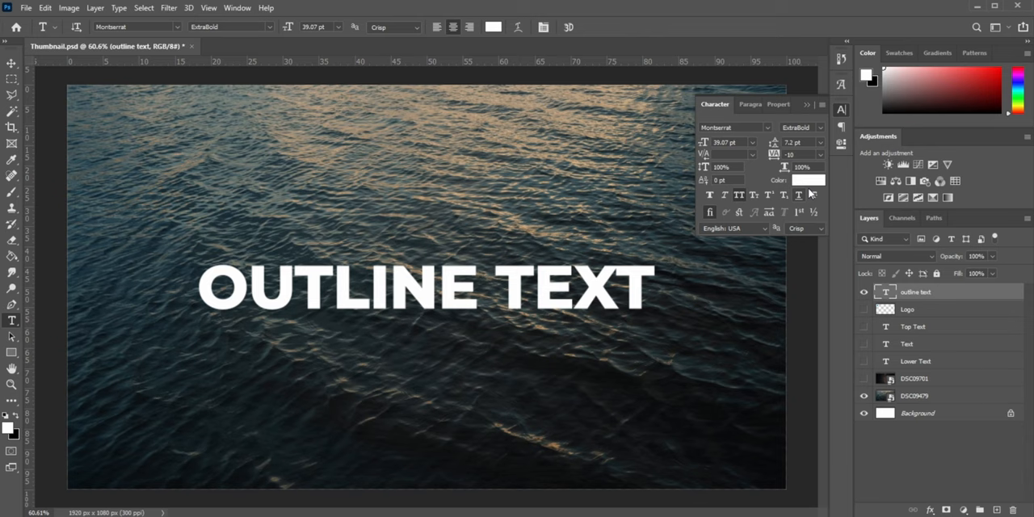
drag(144, 155, 287, 208)
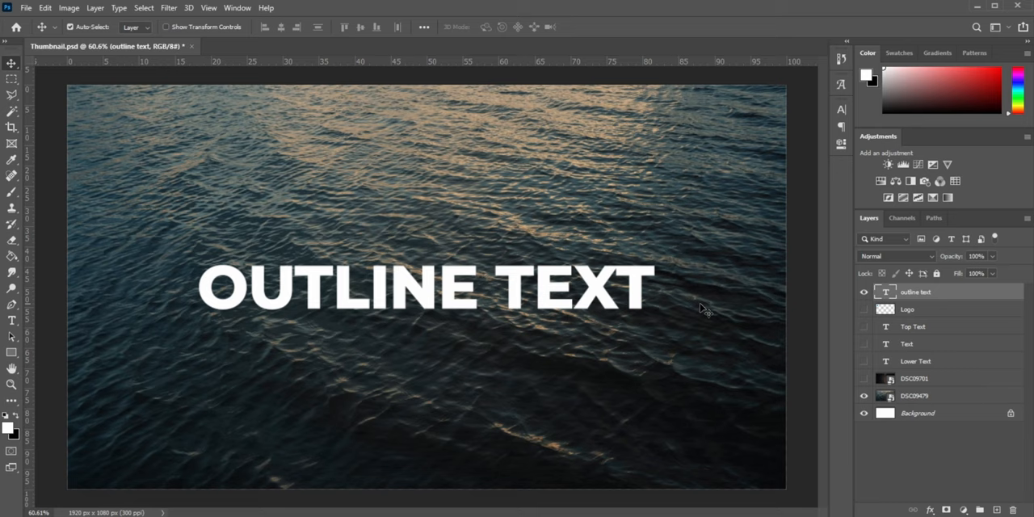
Bring up the Layer Style dialog for the OUTLINE TEXT type layer.
right_click(914, 291)
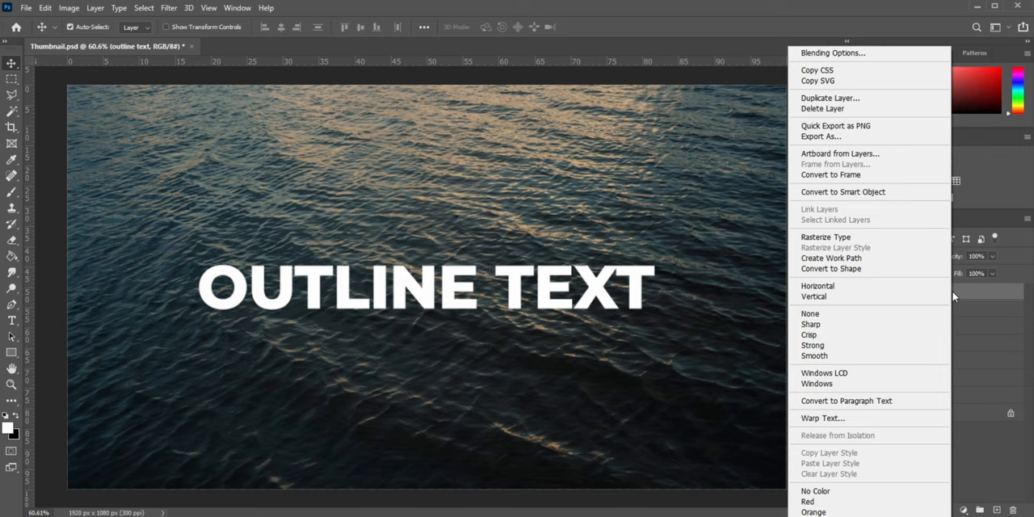
double_click(917, 290)
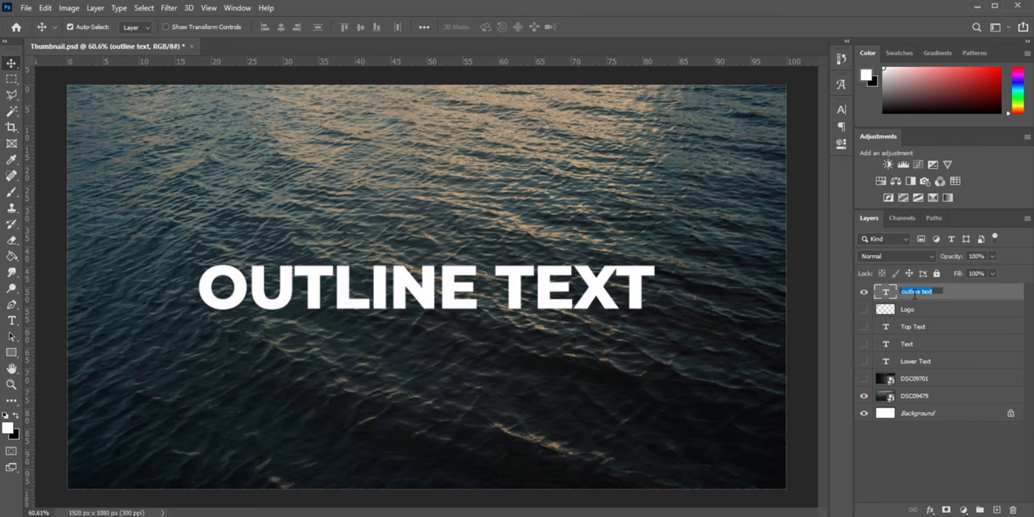
double_click(937, 291)
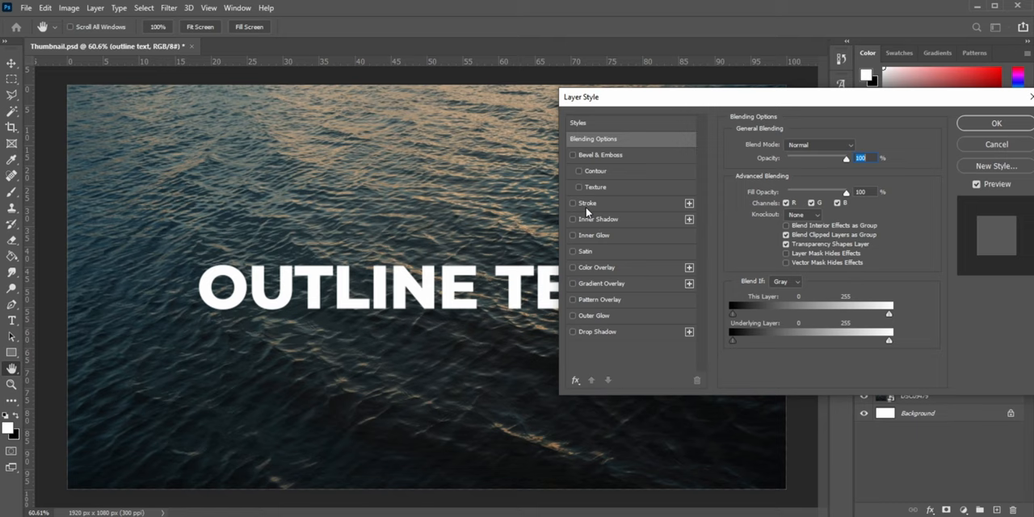
Enable a Stroke effect with white colour and 0% Fill Opacity so the letters appear hollow.
click(572, 204)
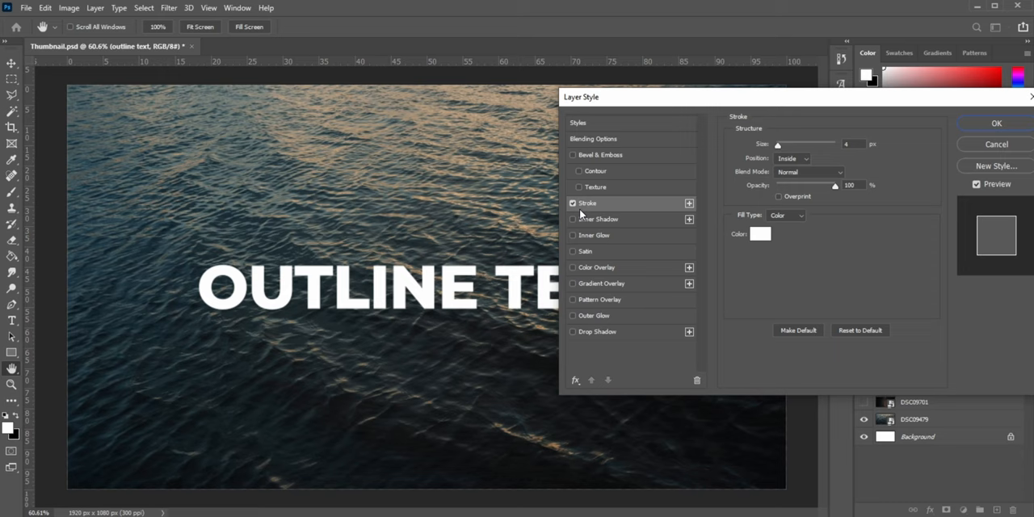
click(759, 232)
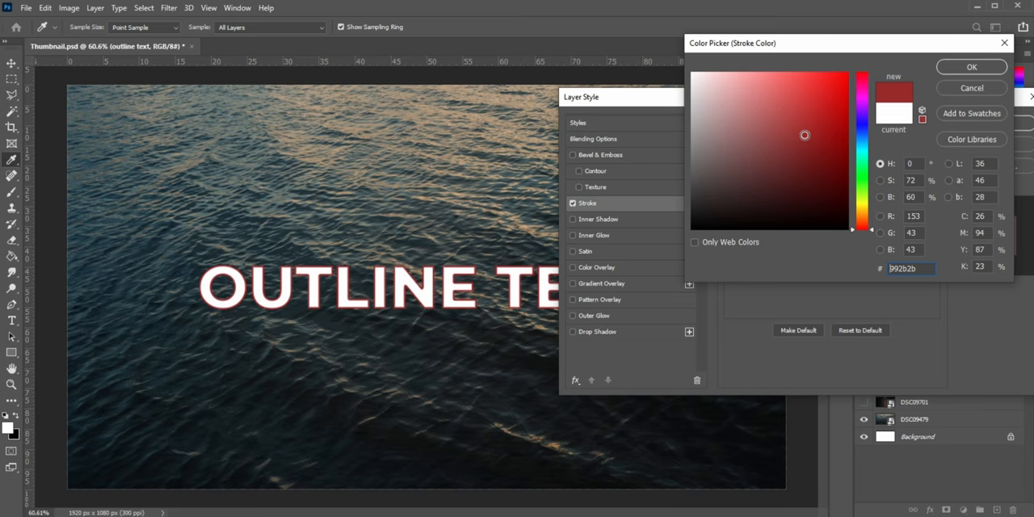
click(971, 66)
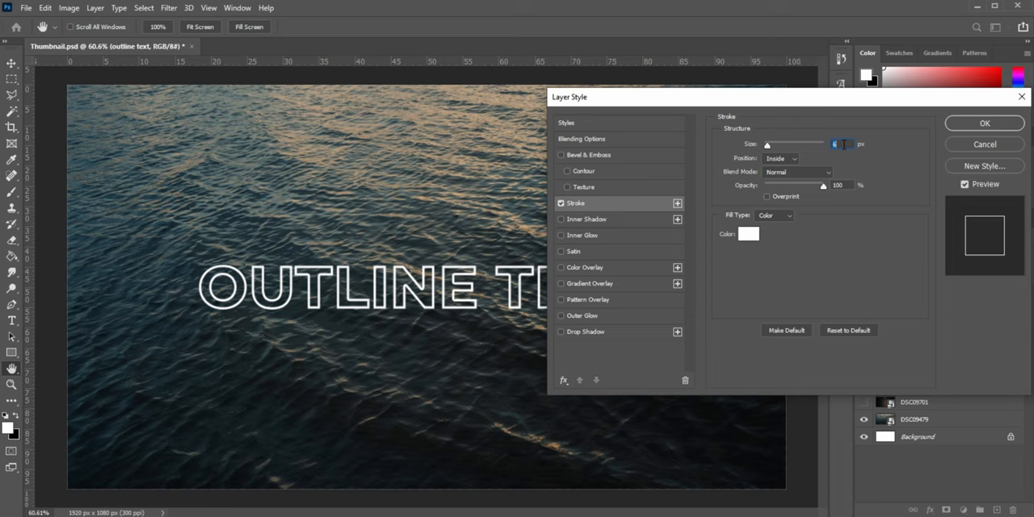
Set the stroke Position to Inside with size 10 and apply the outline effect.
click(779, 159)
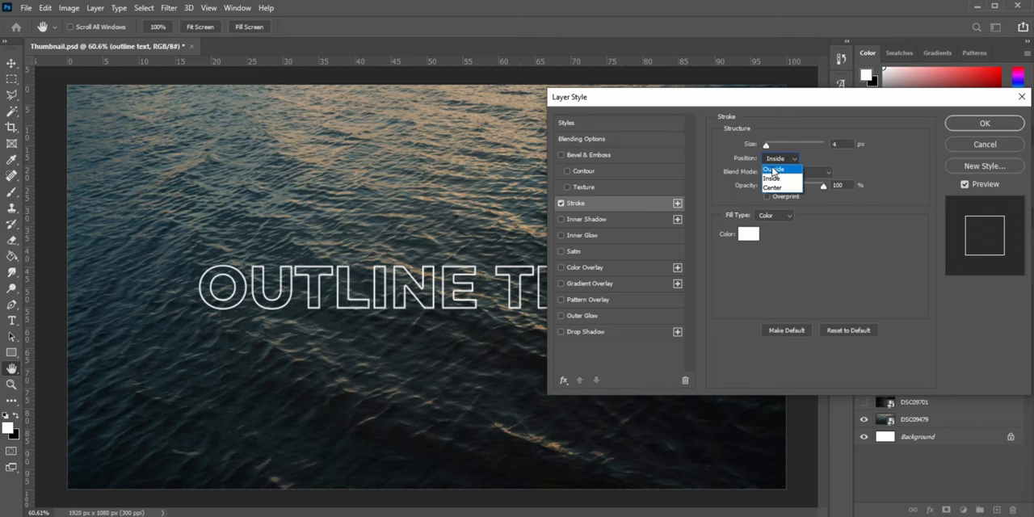
click(772, 168)
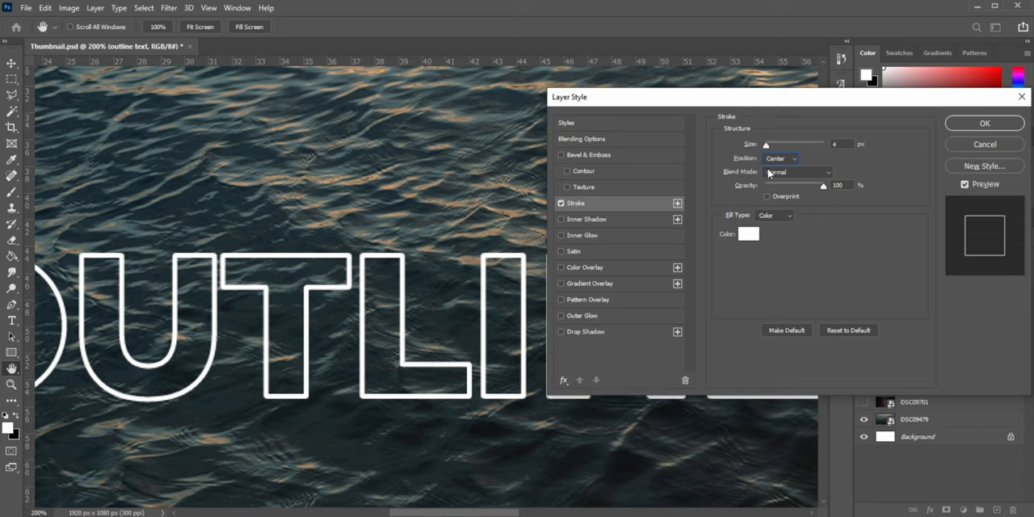
click(779, 158)
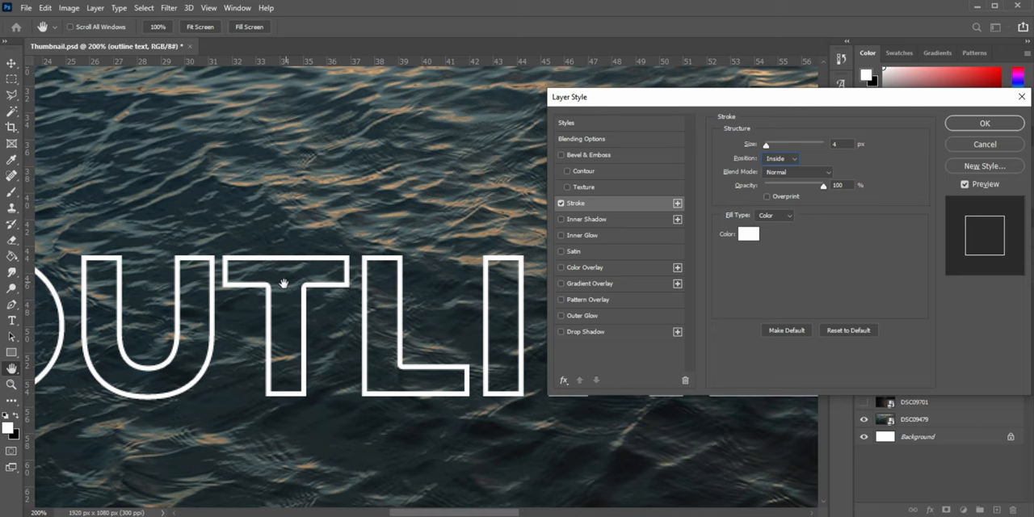
text(100%)
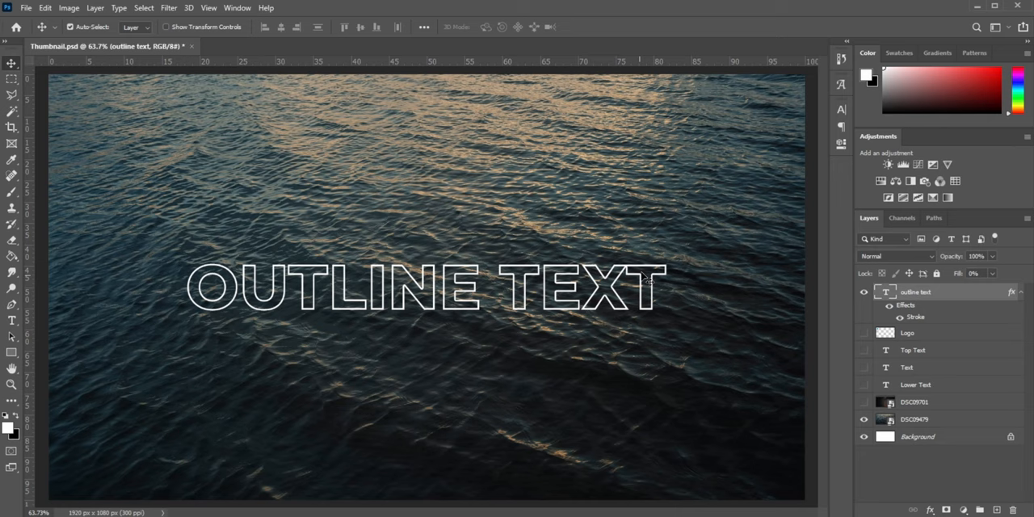
key(ctrl+j)
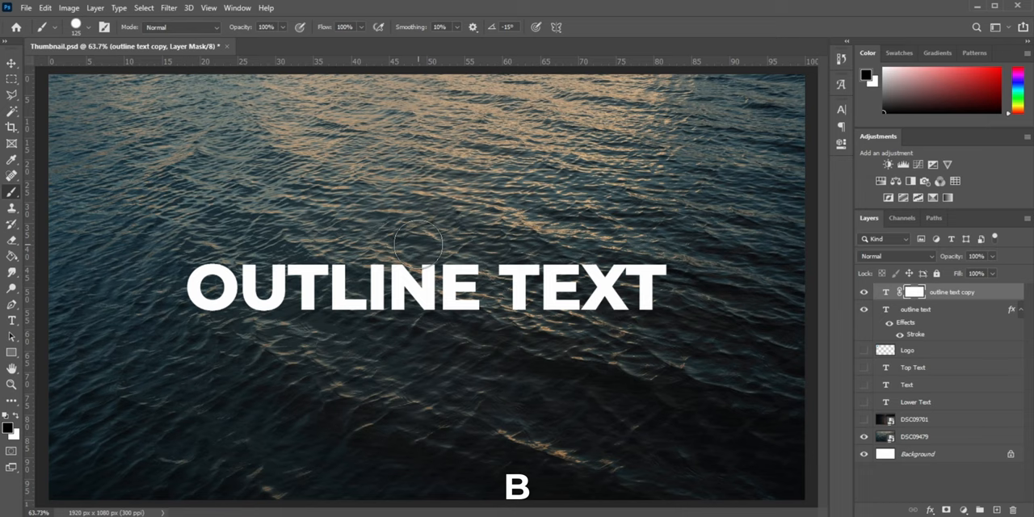
mouse_move(122, 430)
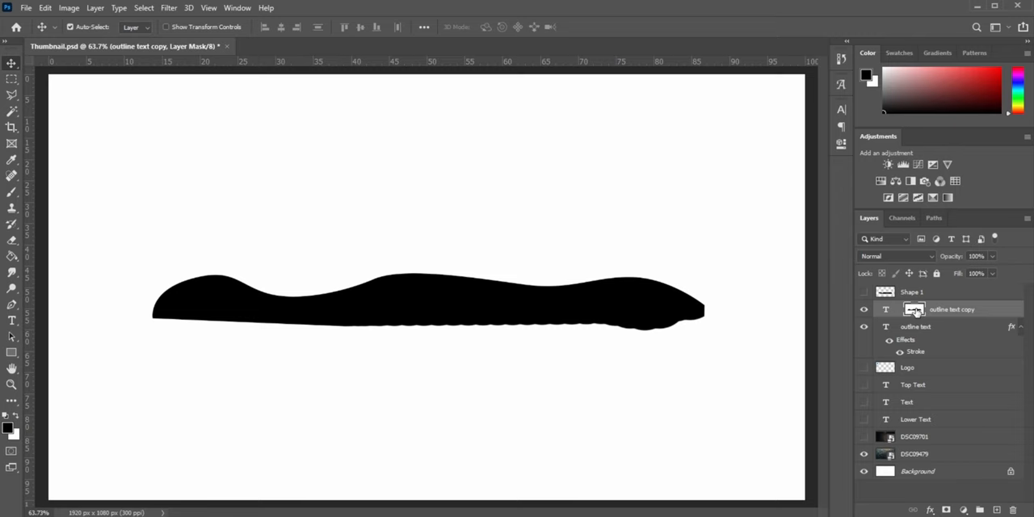
Leave mask view and retype the layer's words as just 'TEXT' in hollow white outline.
key(ctrl+t)
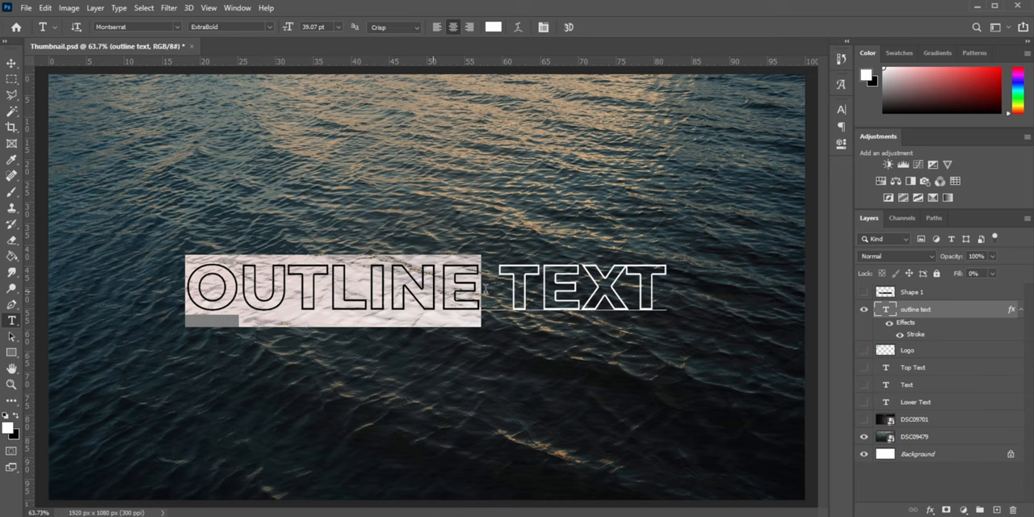
text(TEXT)
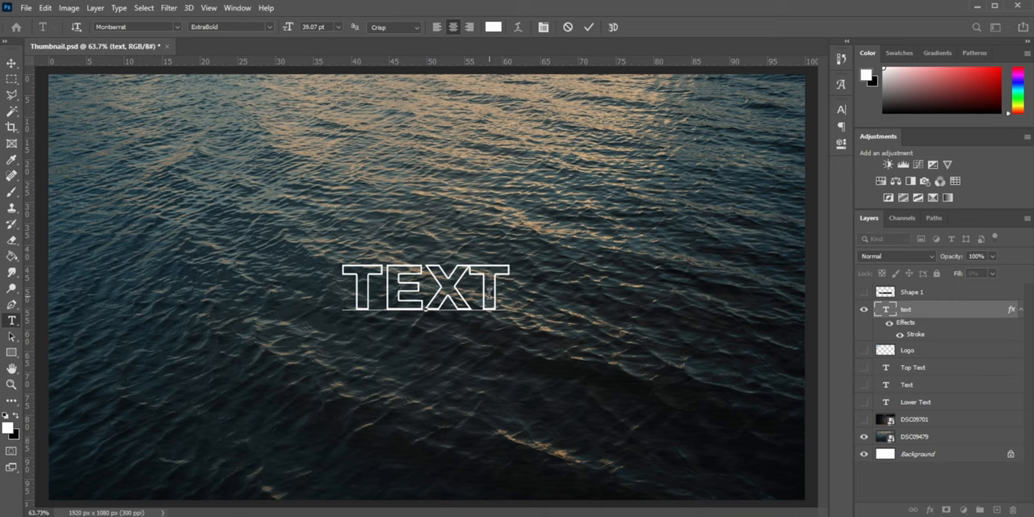